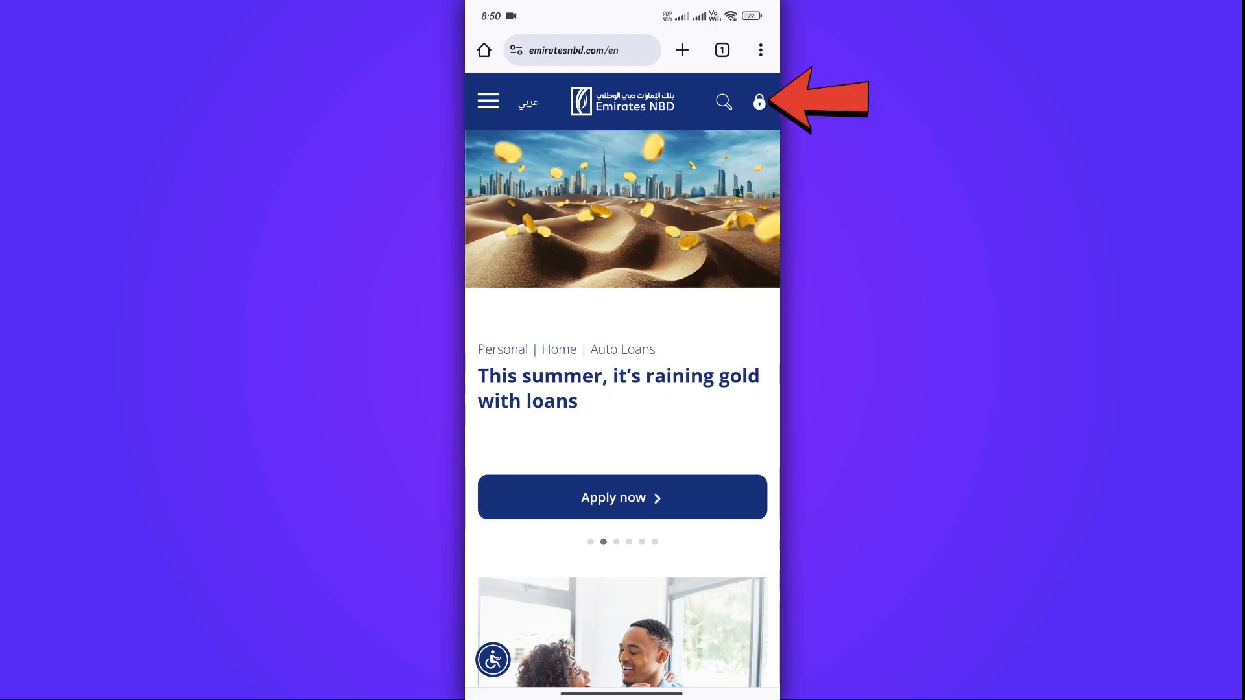
# Open the padlock login menu listing Online Banking, smartBUSINESS, businessONLINE, signONLINE and Brokerage.
pyautogui.click(758, 101)
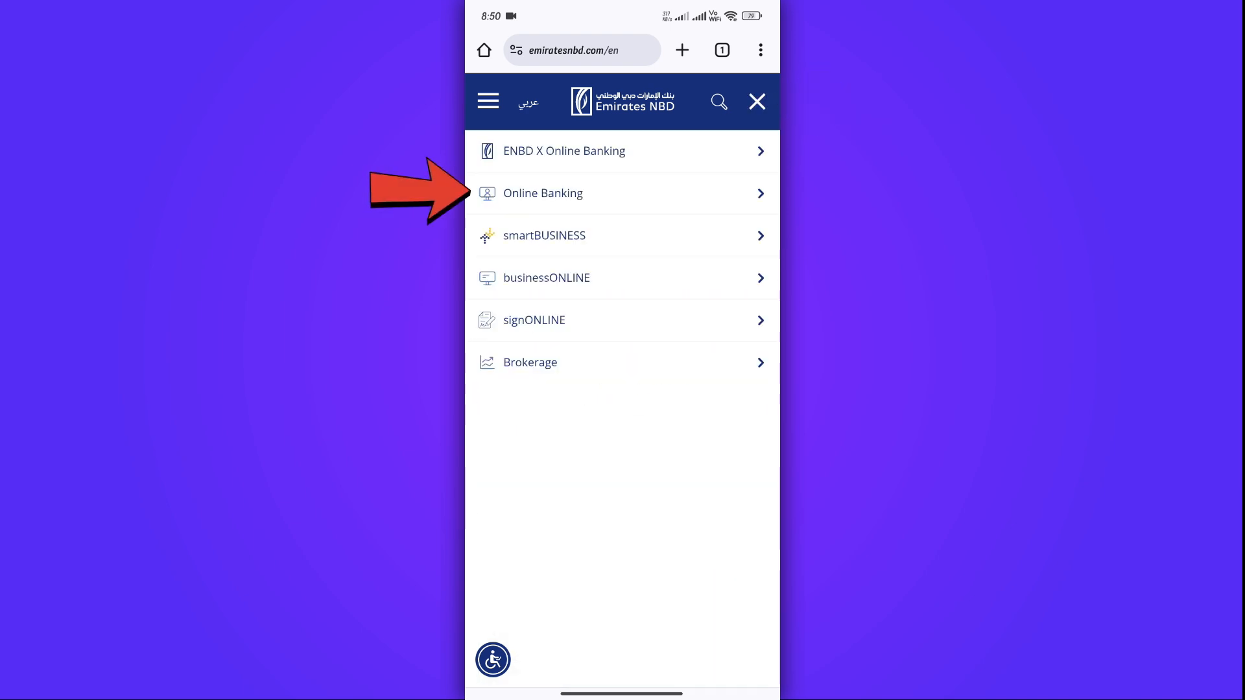